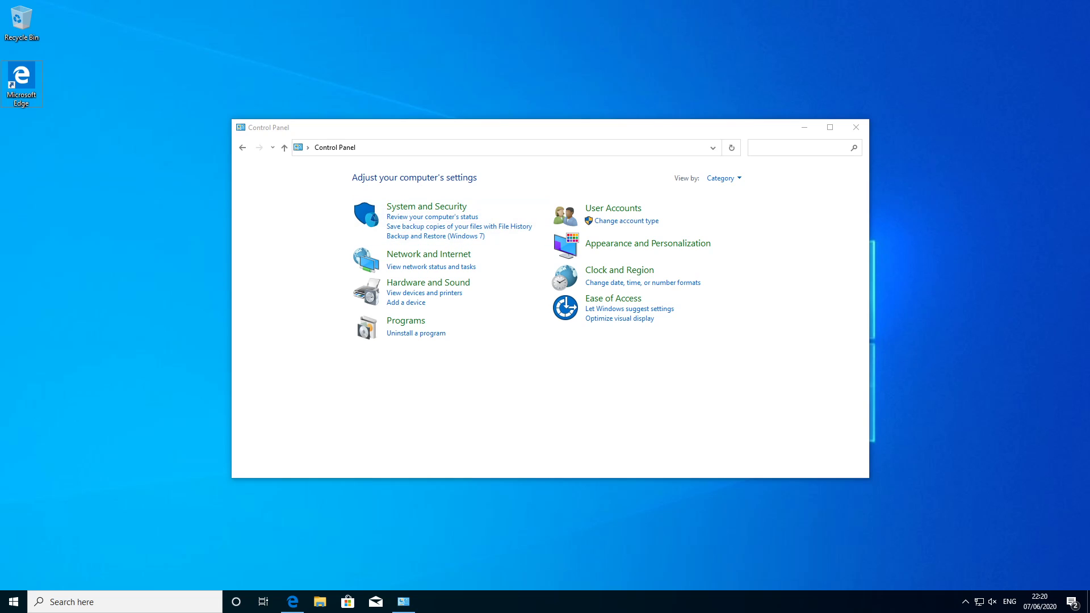
- List Control Panel as small icons and launch System Information from Administrative Tools
{"action": "left_click", "coordinate": [722, 179]}
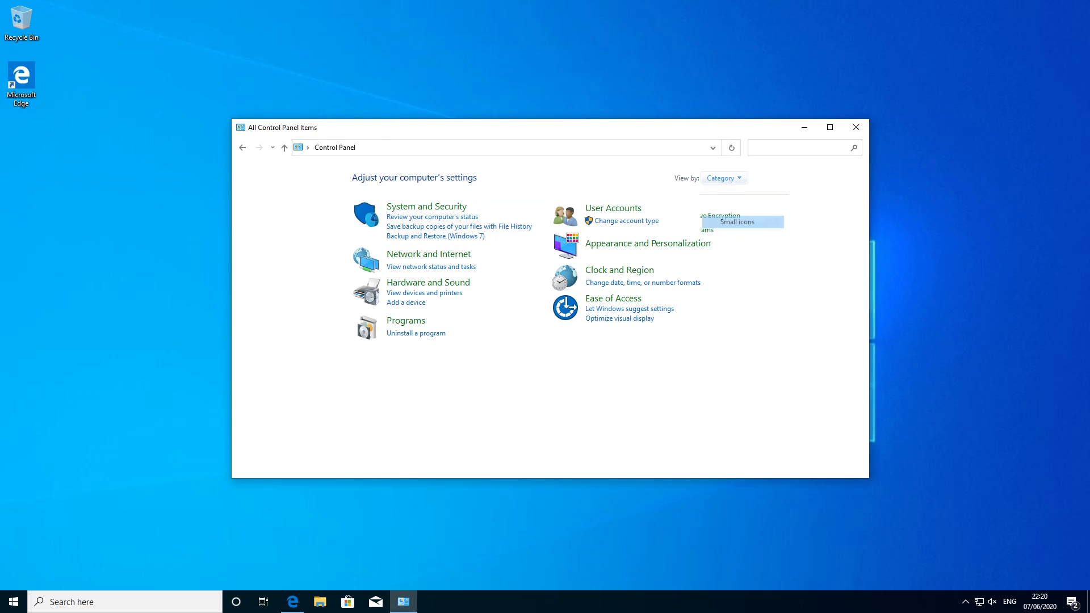
{"action": "left_click", "coordinate": [735, 221]}
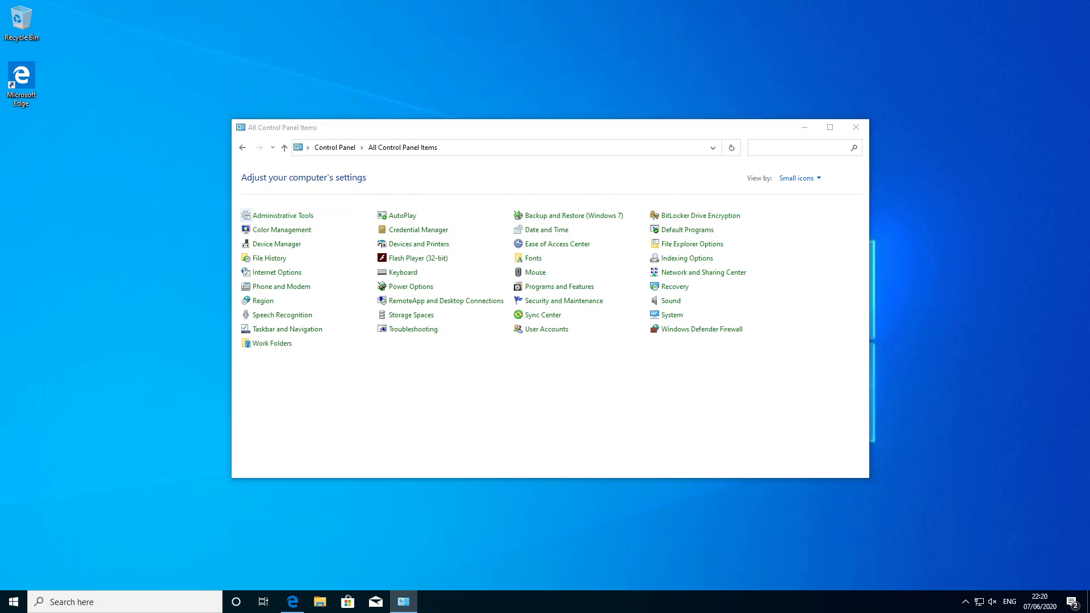
{"action": "double_click", "coordinate": [281, 215]}
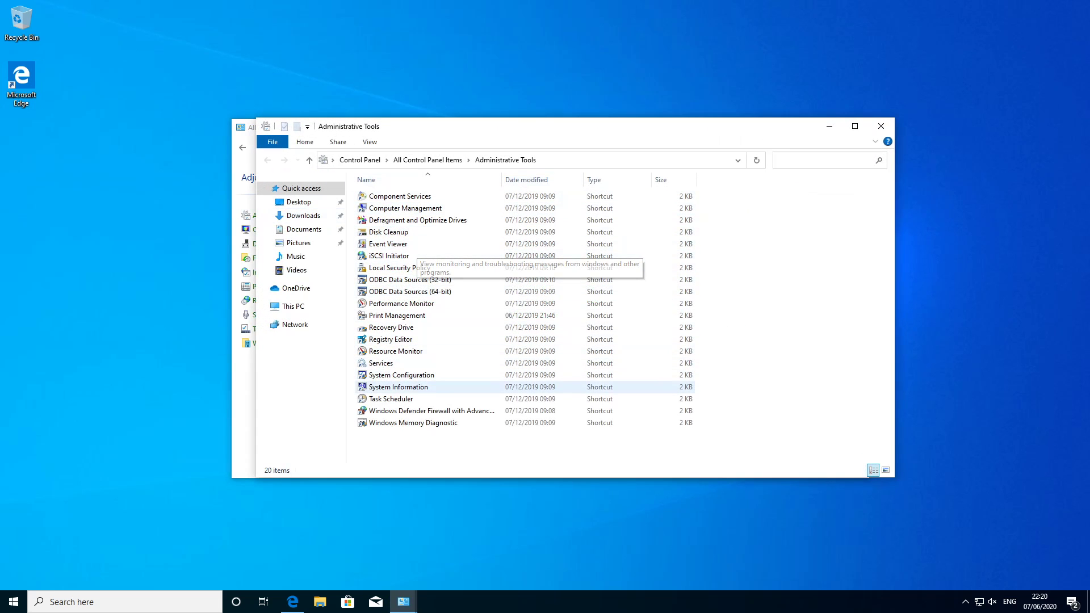
{"action": "double_click", "coordinate": [397, 386]}
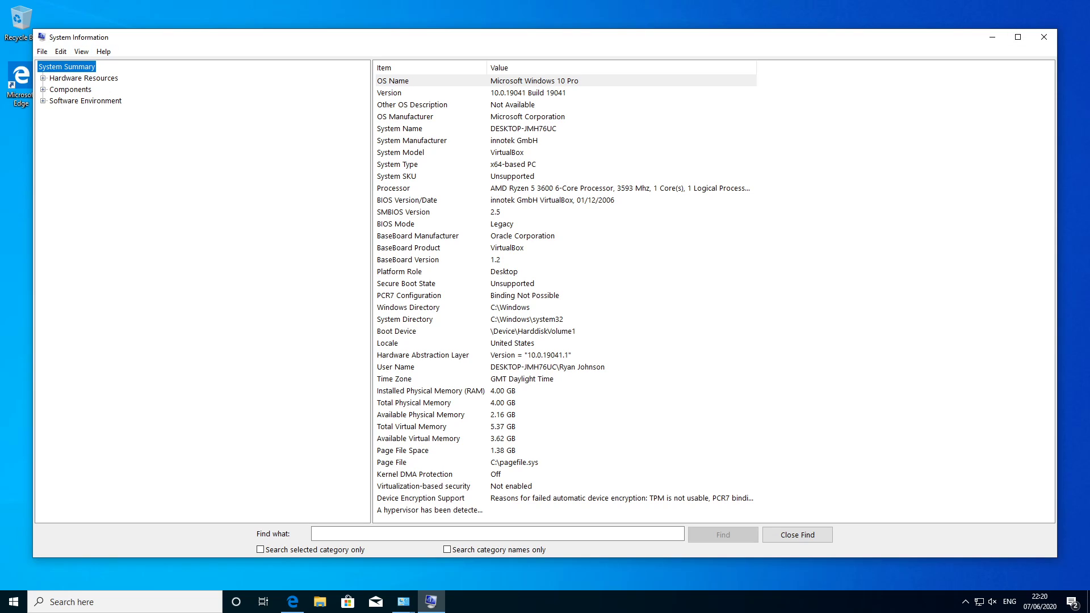
- Read the BIOS Mode entry in System Summary, confirming Legacy mode
{"action": "left_click", "coordinate": [395, 223]}
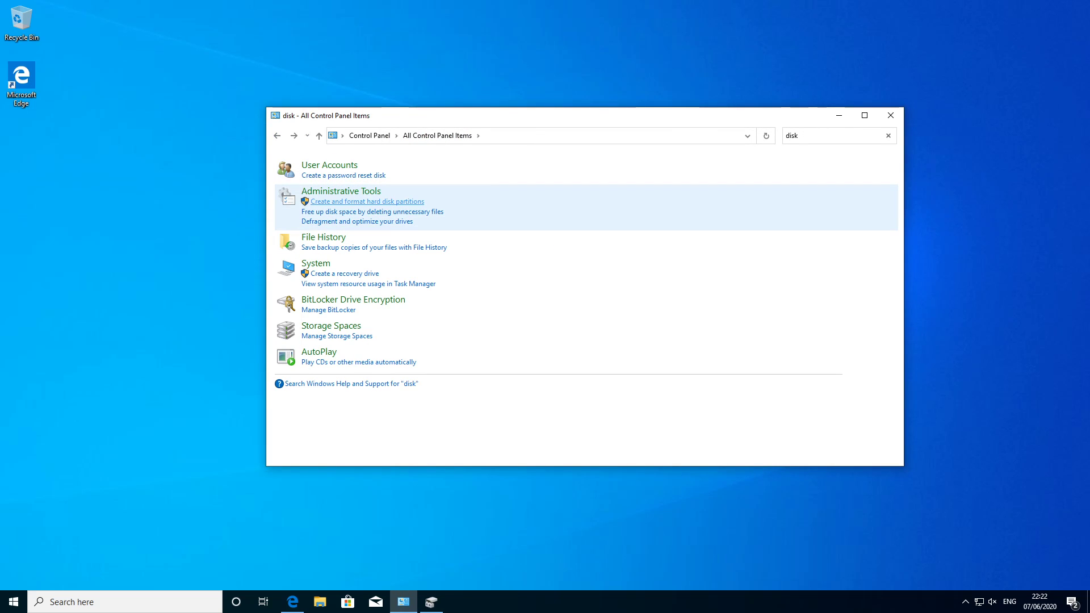
- Launch Disk Management and show the context actions for the Windows C: partition on Disk 0
{"action": "left_click", "coordinate": [367, 201]}
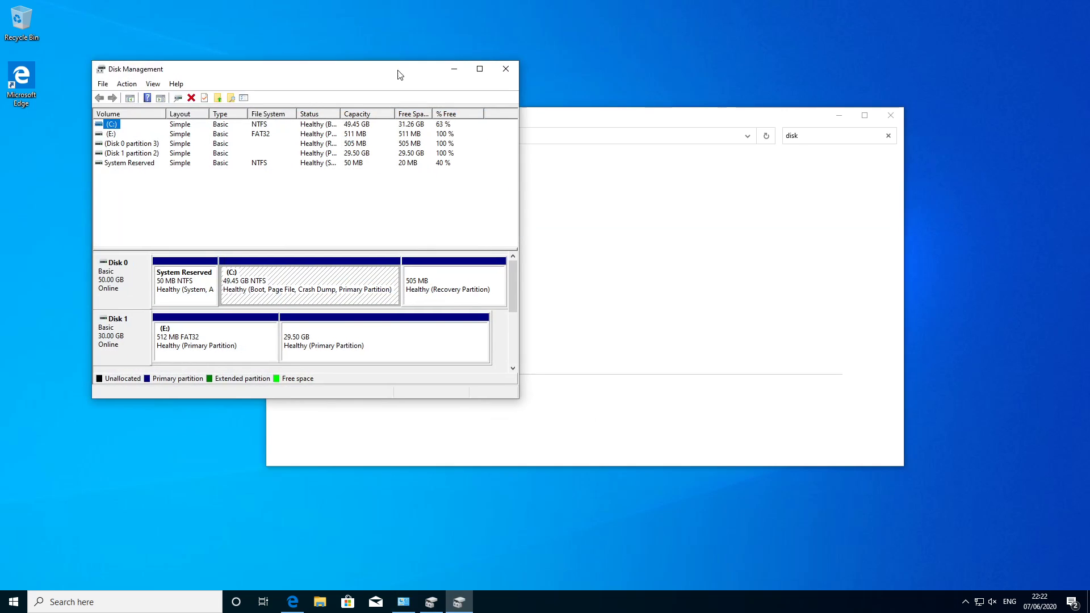
{"action": "left_click_drag", "start_coordinate": [278, 68], "coordinate": [625, 144]}
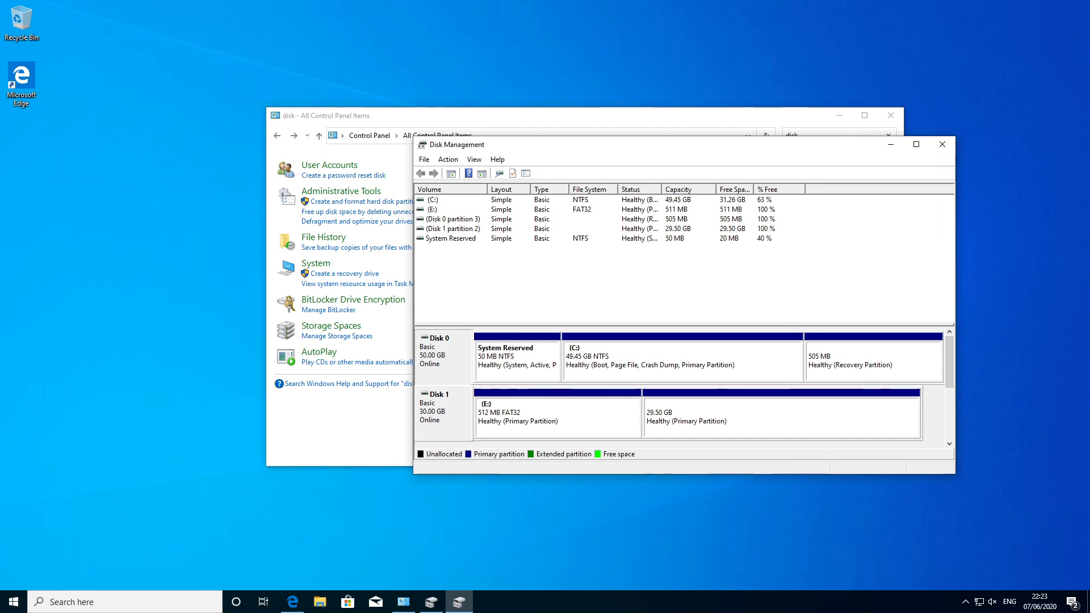
{"action": "left_click", "coordinate": [778, 413]}
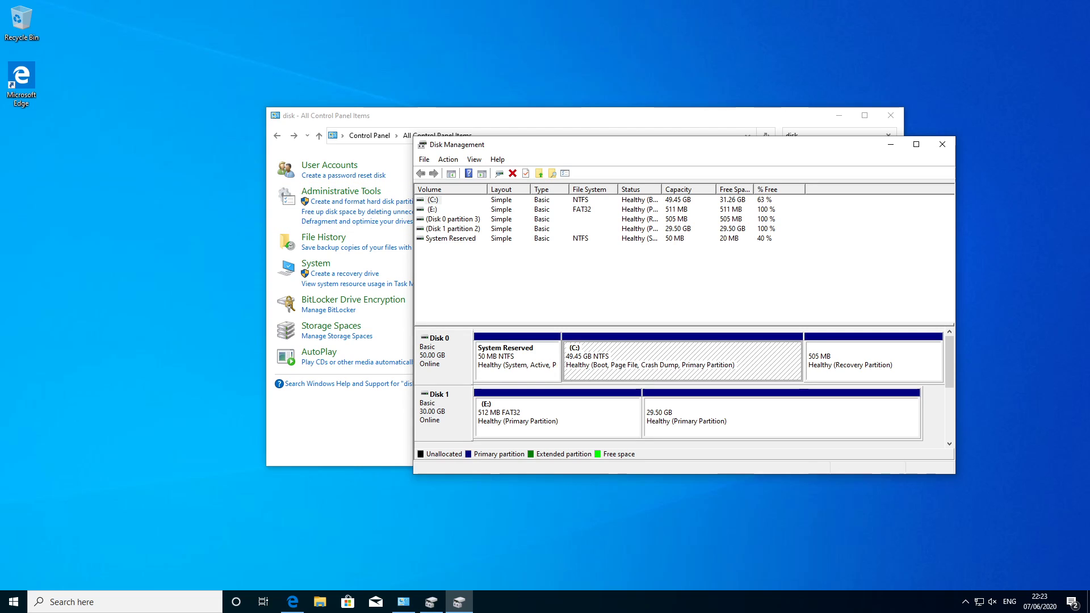
{"action": "right_click", "coordinate": [681, 357]}
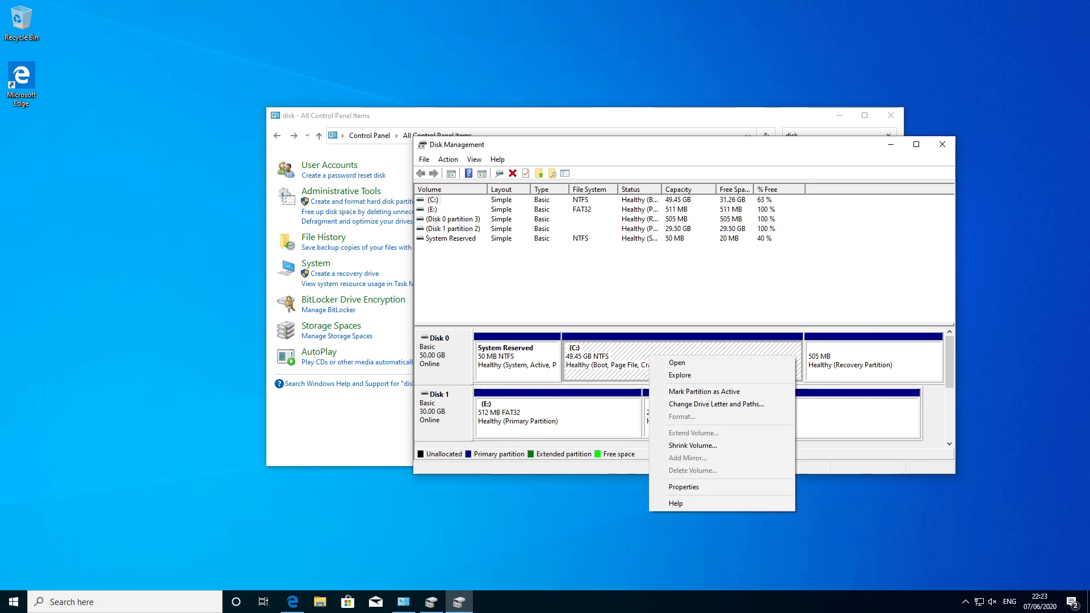
{"action": "left_click", "coordinate": [691, 444]}
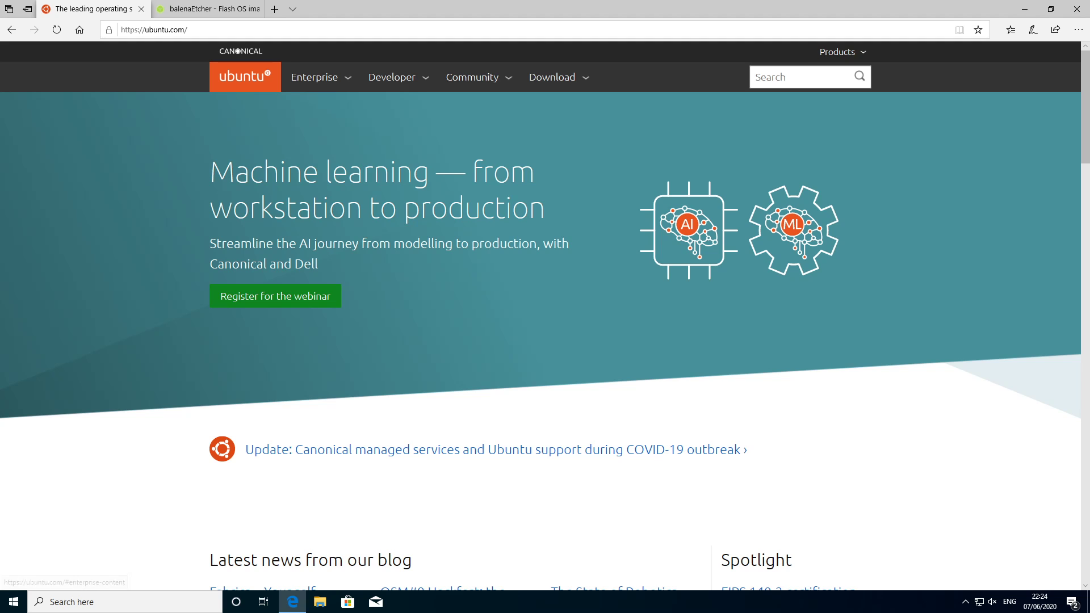
- Start downloading the Ubuntu Desktop 20.04 LTS ISO and save the file
{"action": "left_click", "coordinate": [552, 76]}
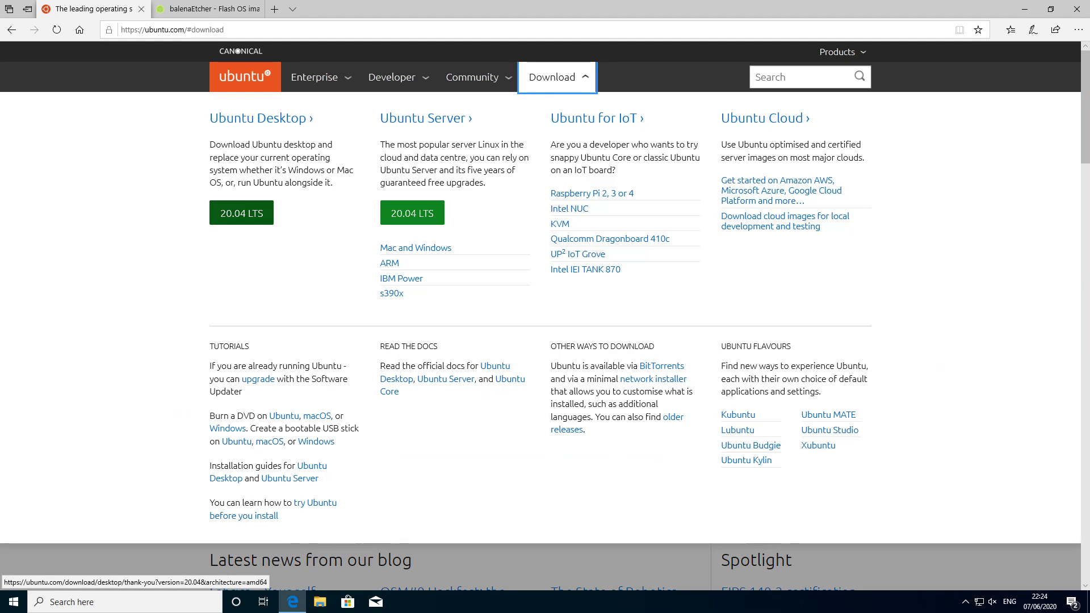
{"action": "left_click", "coordinate": [241, 212]}
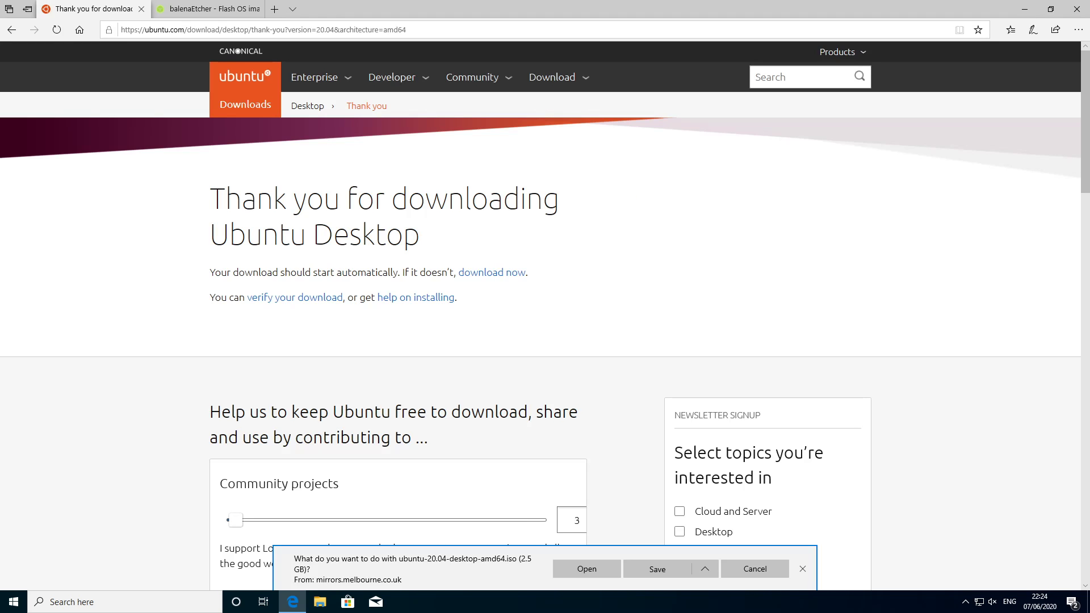
{"action": "left_click", "coordinate": [206, 8]}
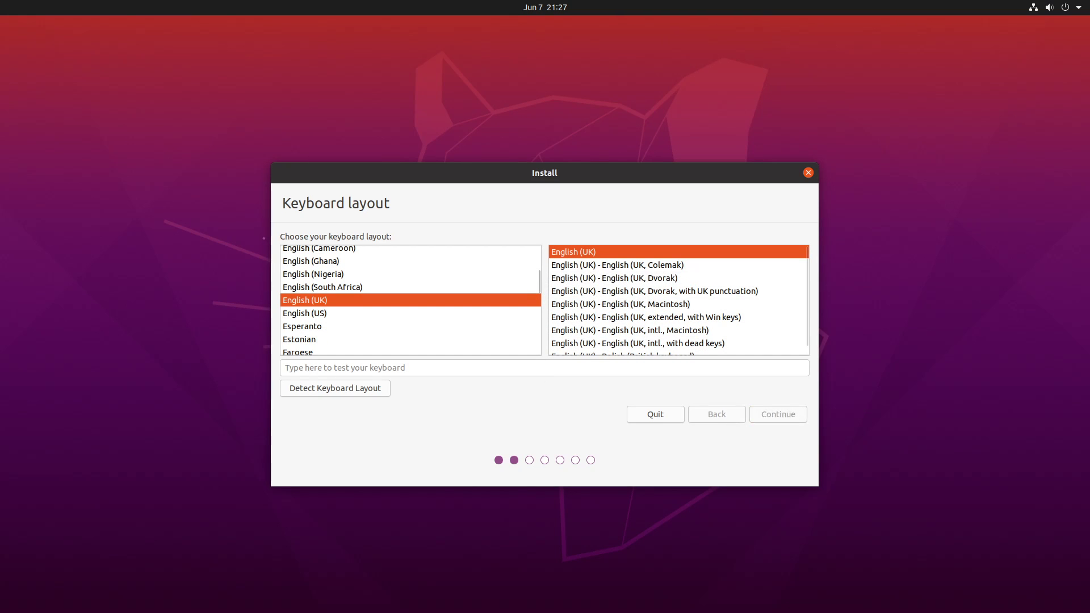
- Accept English (UK) layout and a normal install including third-party graphics, Wi-Fi and media software
{"action": "left_click", "coordinate": [776, 413]}
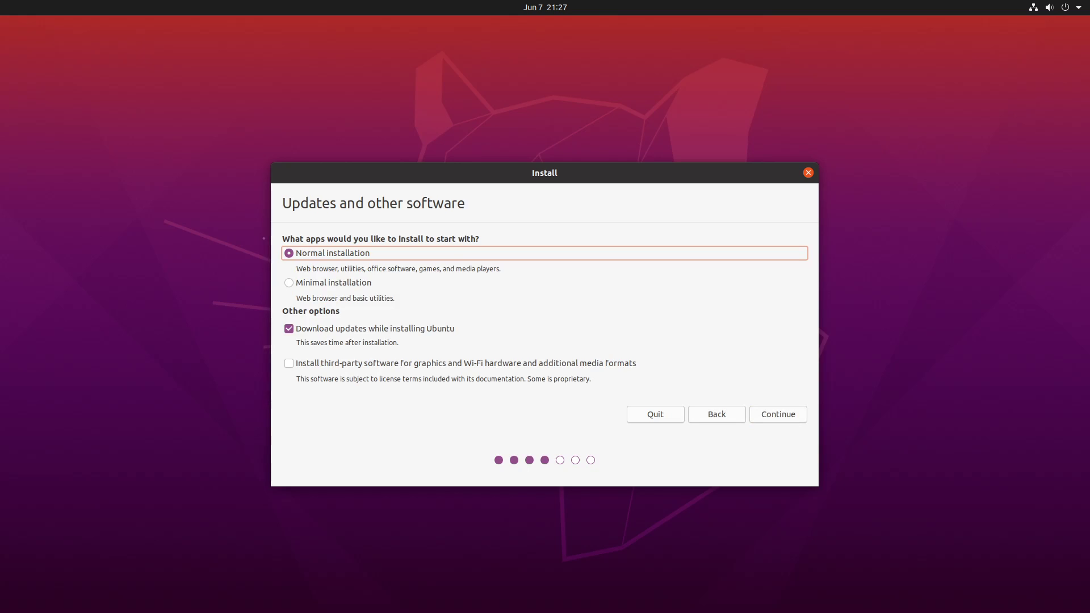
{"action": "left_click", "coordinate": [289, 363]}
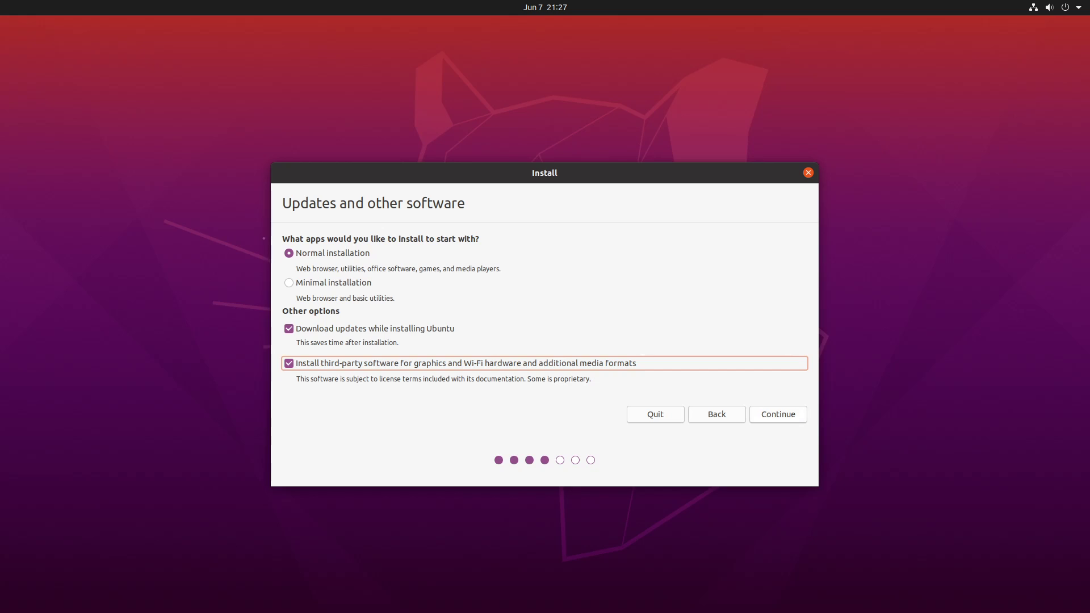
{"action": "left_click", "coordinate": [776, 413]}
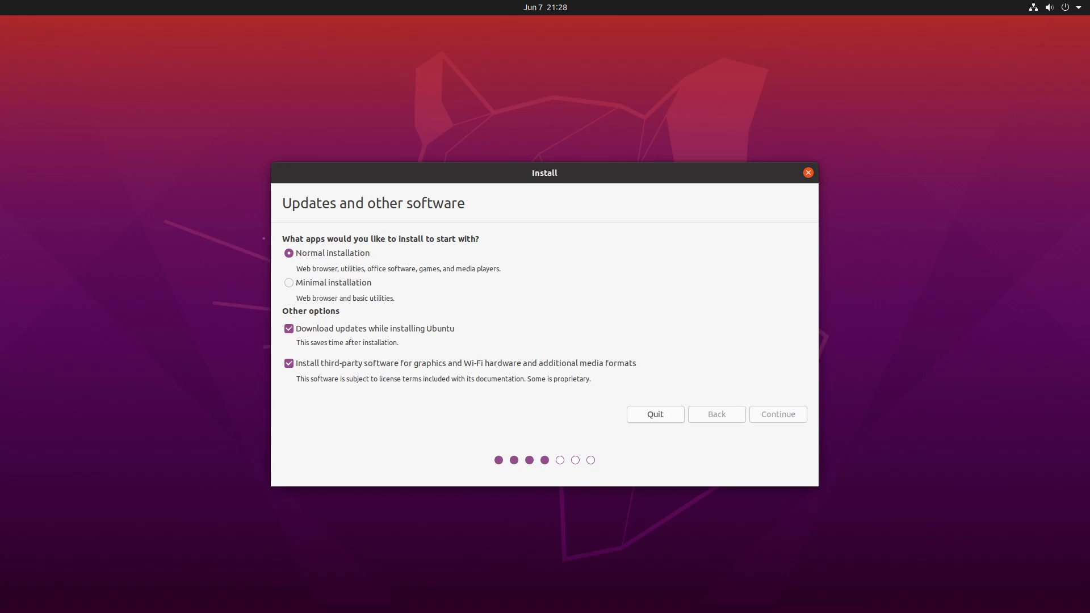
- Erase the 32.2 GB sdb drive for Ubuntu, start Install Now and confirm writing the changes
{"action": "left_click", "coordinate": [777, 413]}
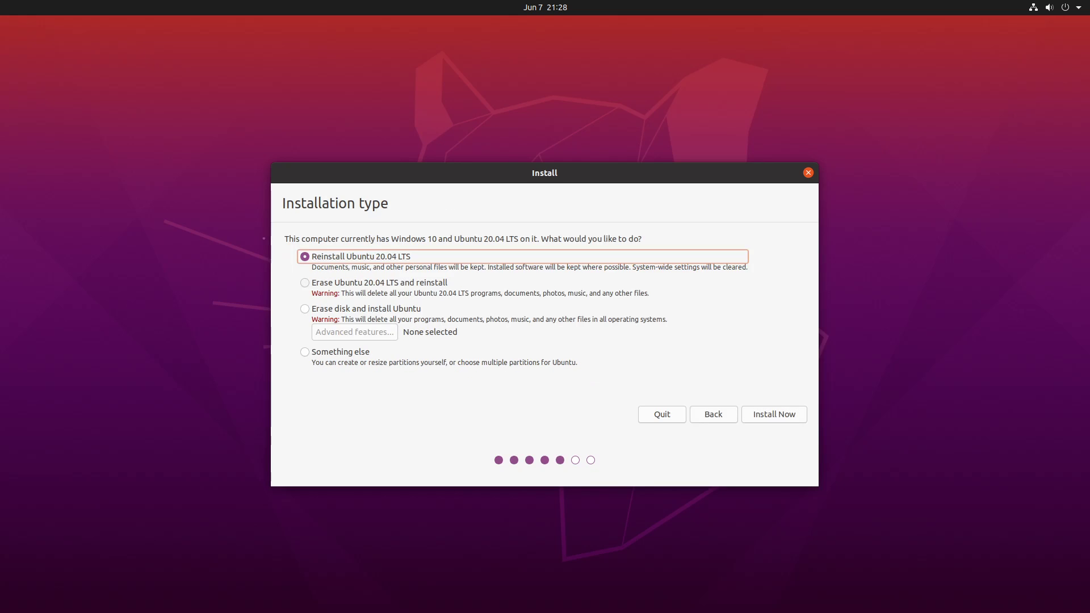
{"action": "left_click", "coordinate": [304, 309]}
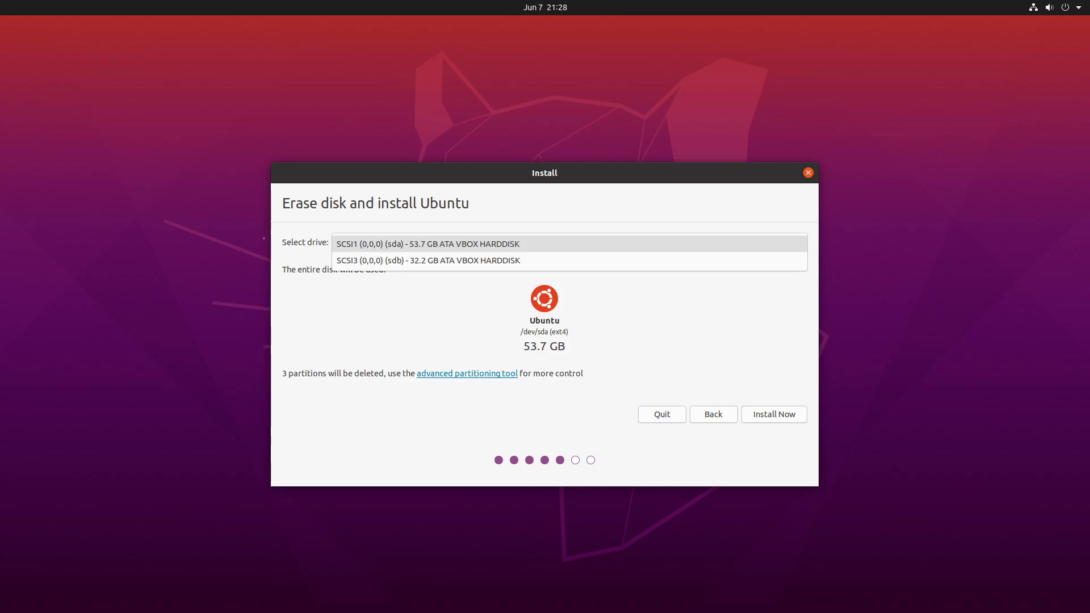
{"action": "mouse_move", "coordinate": [428, 260]}
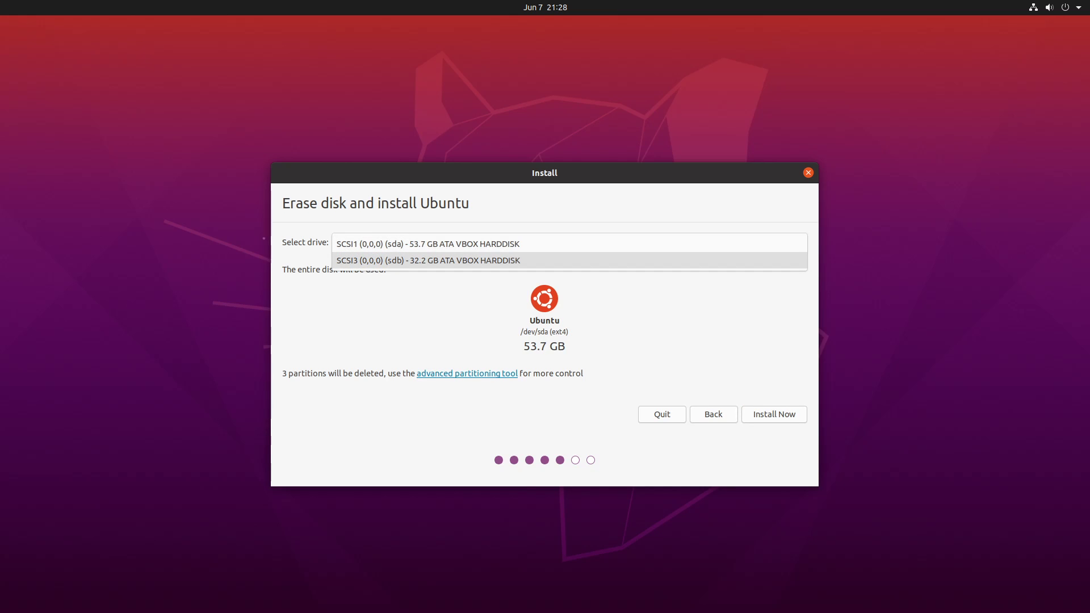
{"action": "left_click", "coordinate": [428, 260]}
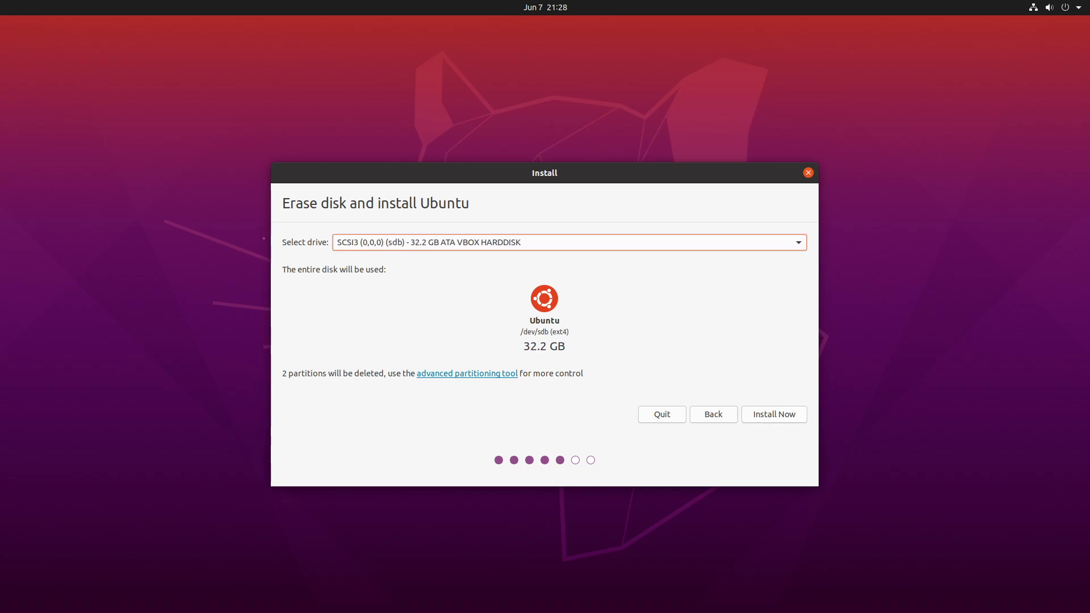
{"action": "left_click", "coordinate": [773, 415]}
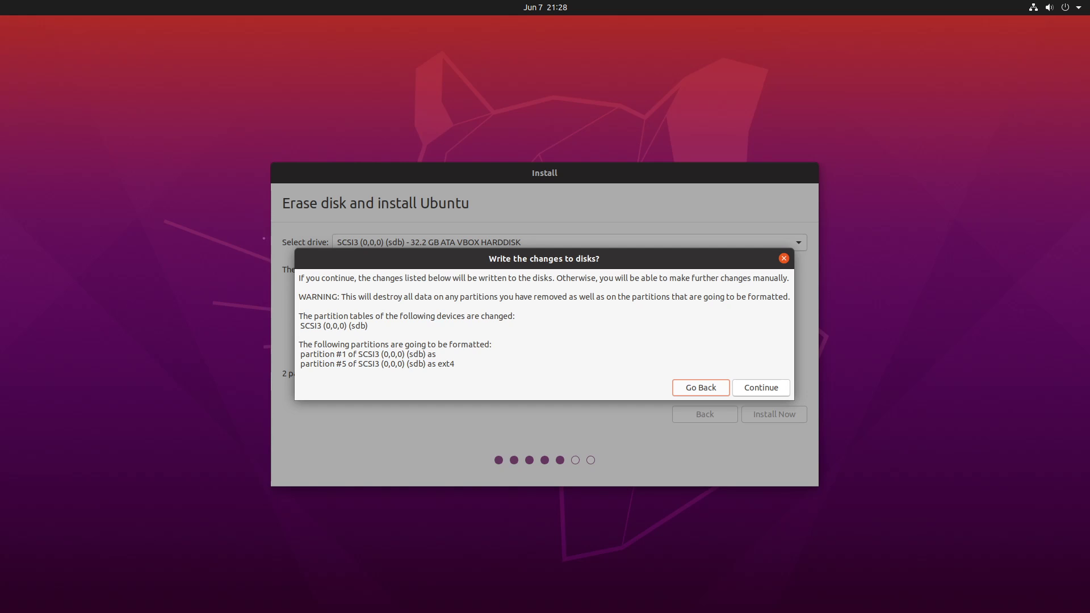
{"action": "left_click", "coordinate": [759, 387]}
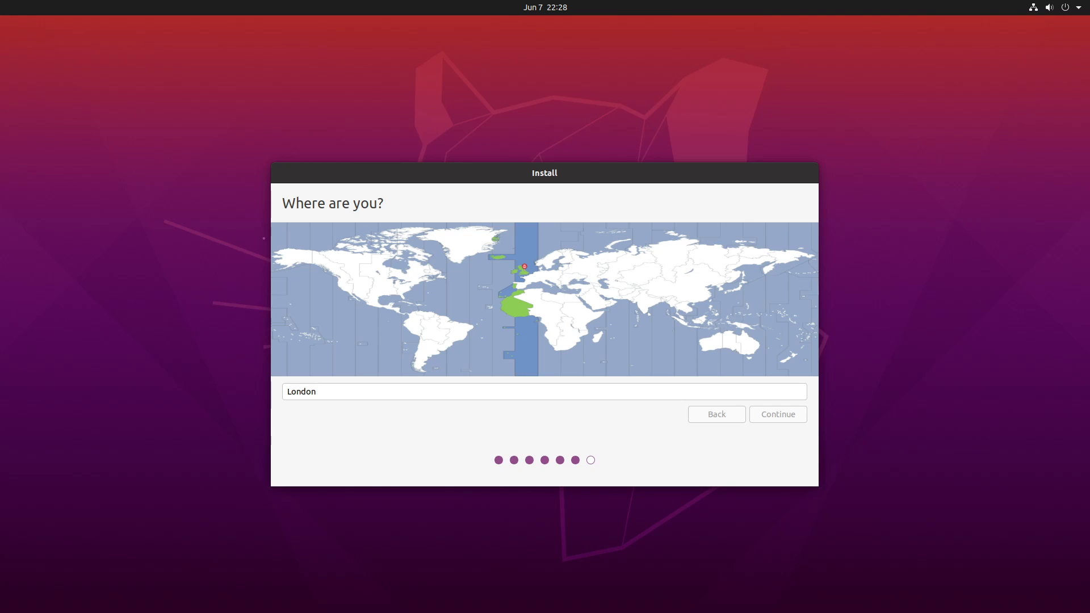
- Accept London, submit the account details and restart into the new installation
{"action": "left_click", "coordinate": [776, 414]}
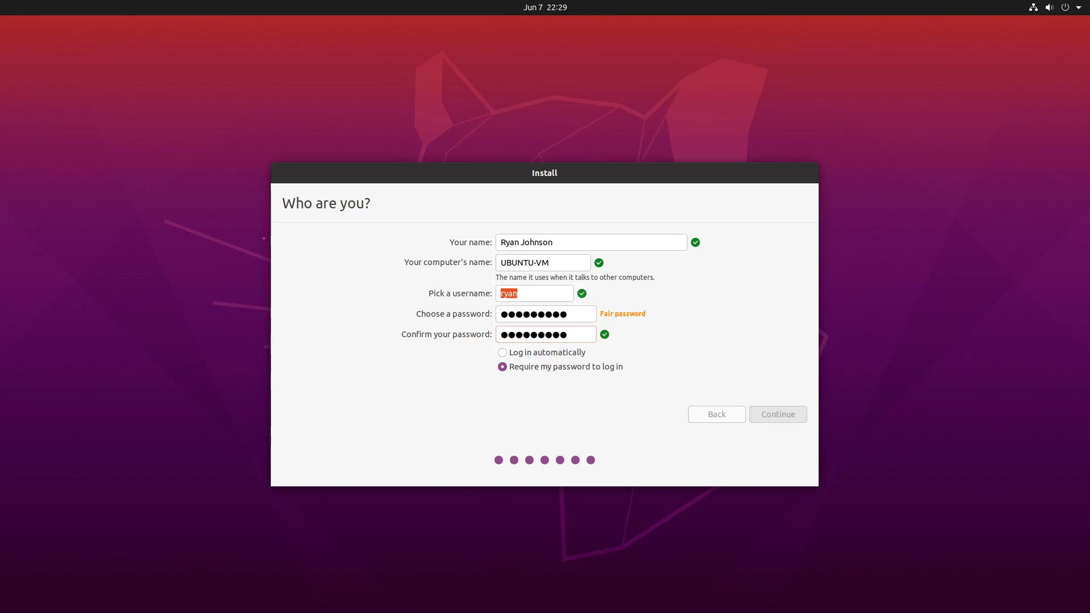
{"action": "left_click", "coordinate": [776, 413]}
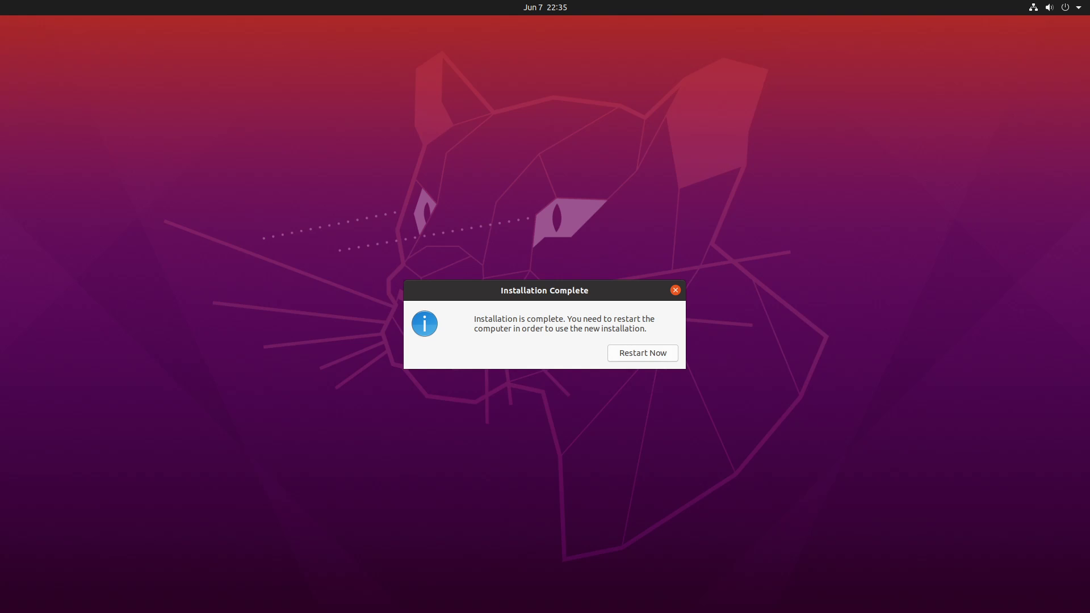
{"action": "left_click", "coordinate": [640, 352]}
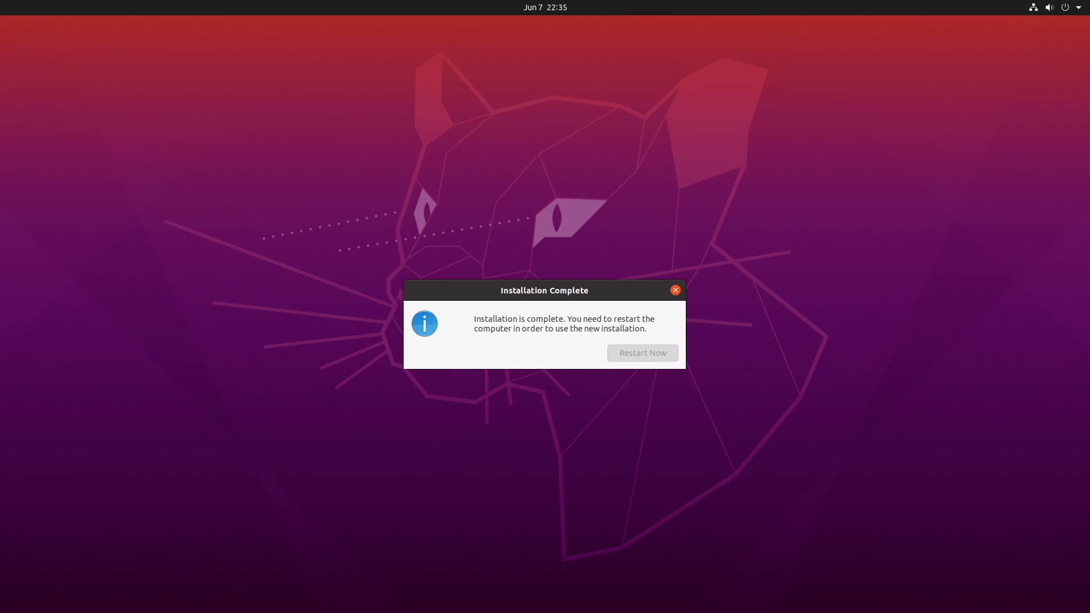
{"action": "left_click", "coordinate": [641, 352]}
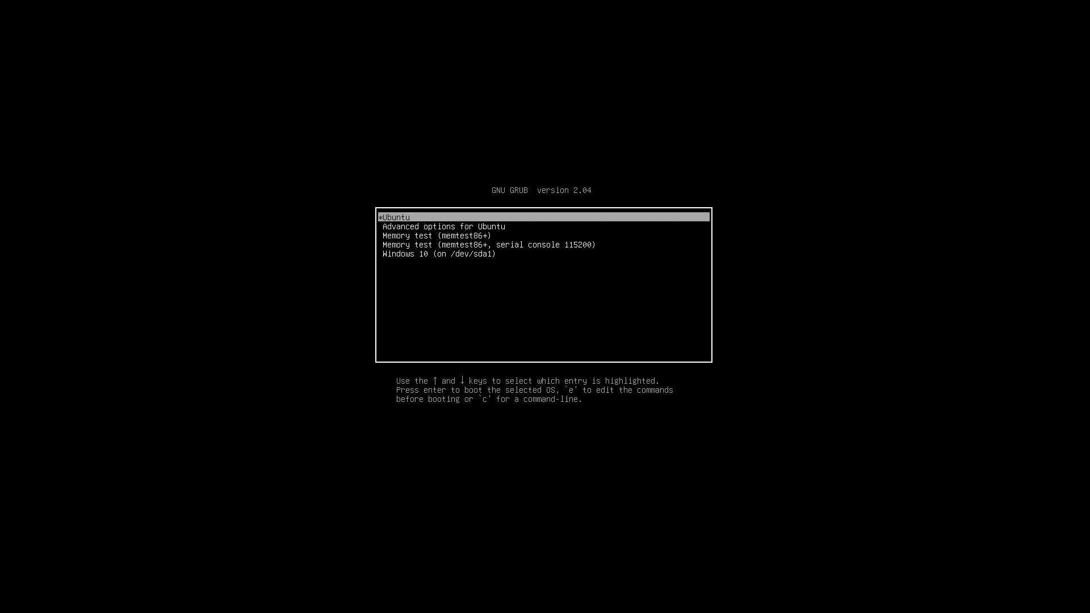
- Highlight the Ubuntu entry in the GRUB menu and boot it to reach the desktop
{"action": "key", "text": "Down"}
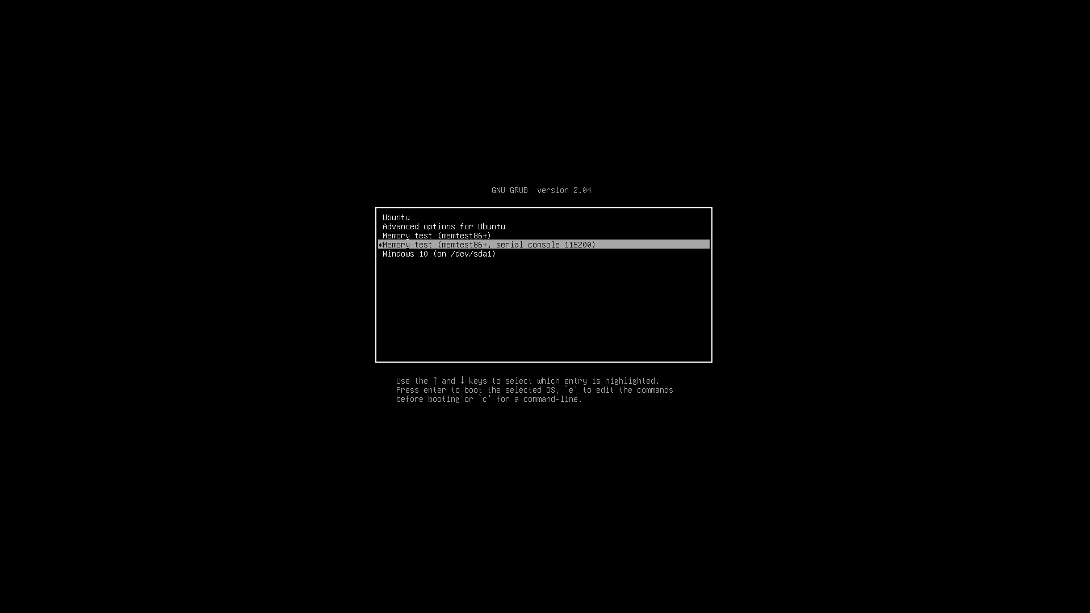
{"action": "key", "text": "Up"}
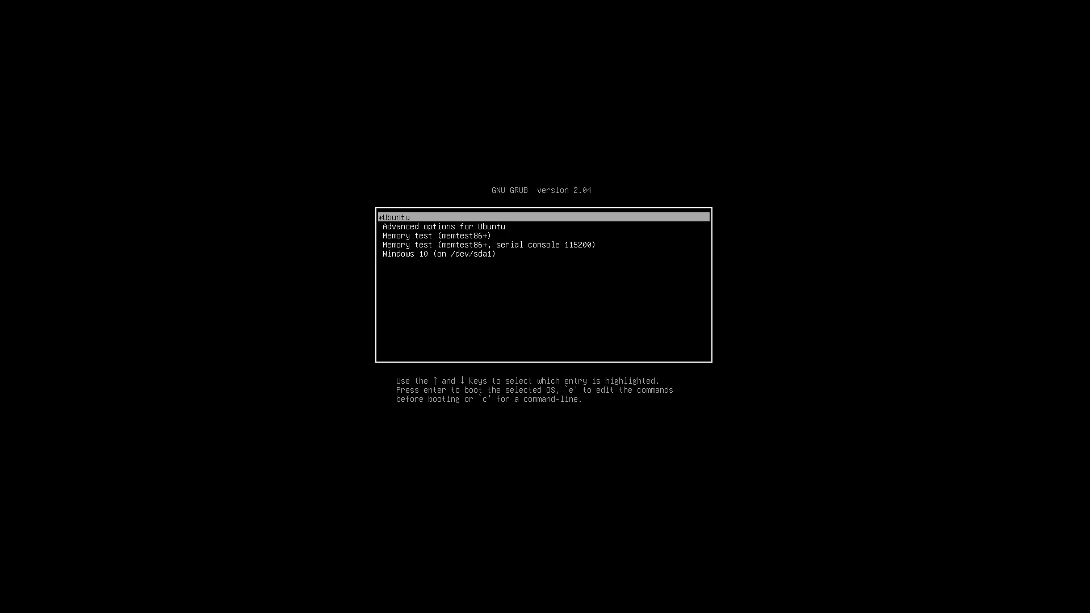
{"action": "key", "text": "Return"}
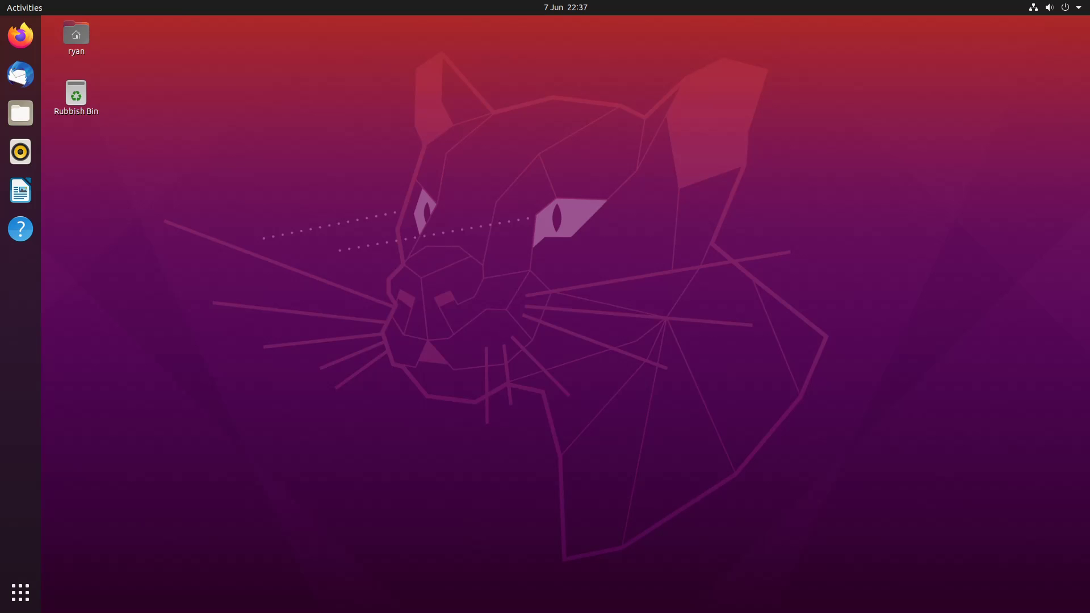